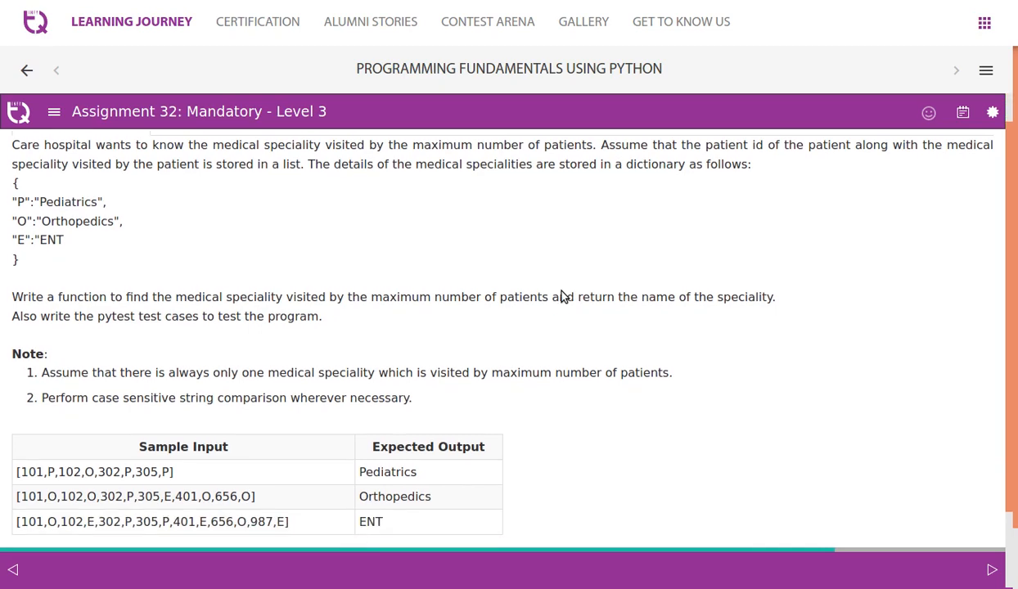
Step: Review the problem, highlighting Pediatrics in the speciality dictionary and the expected output
scroll("up", 3)
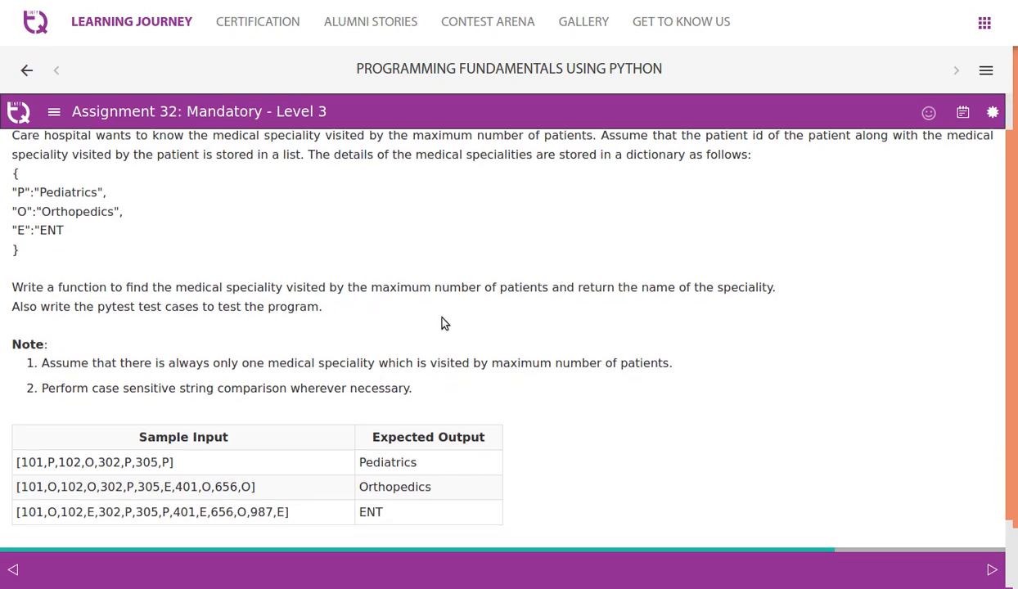
mouse_move(724, 304)
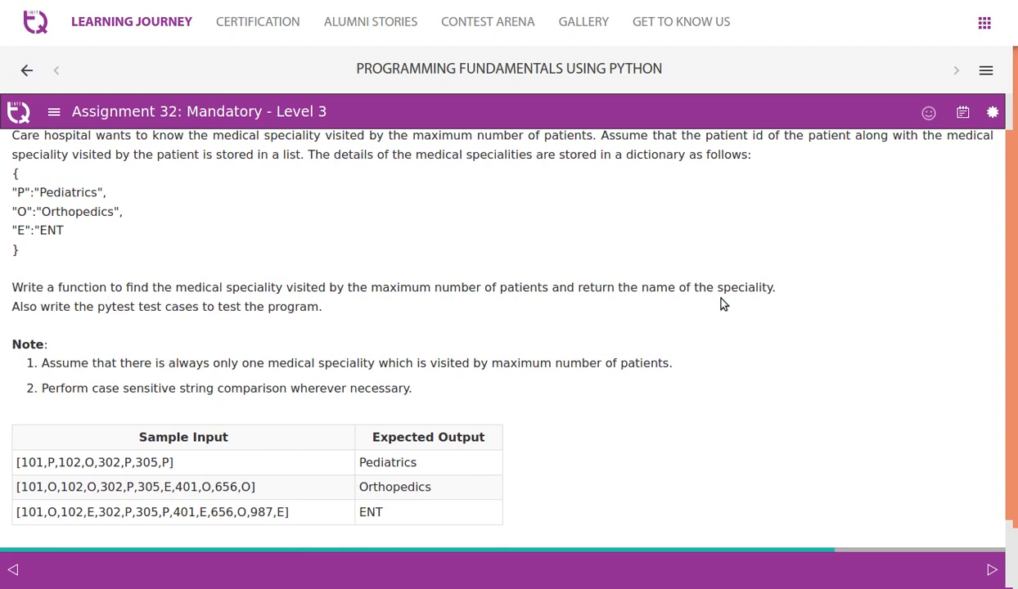
scroll("down", 3)
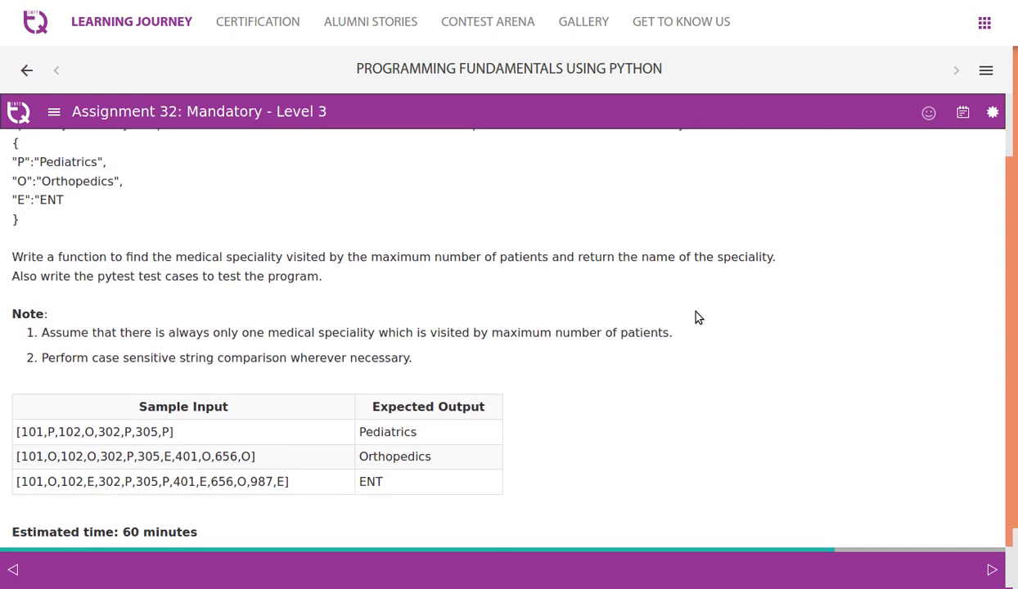
scroll("up", 3)
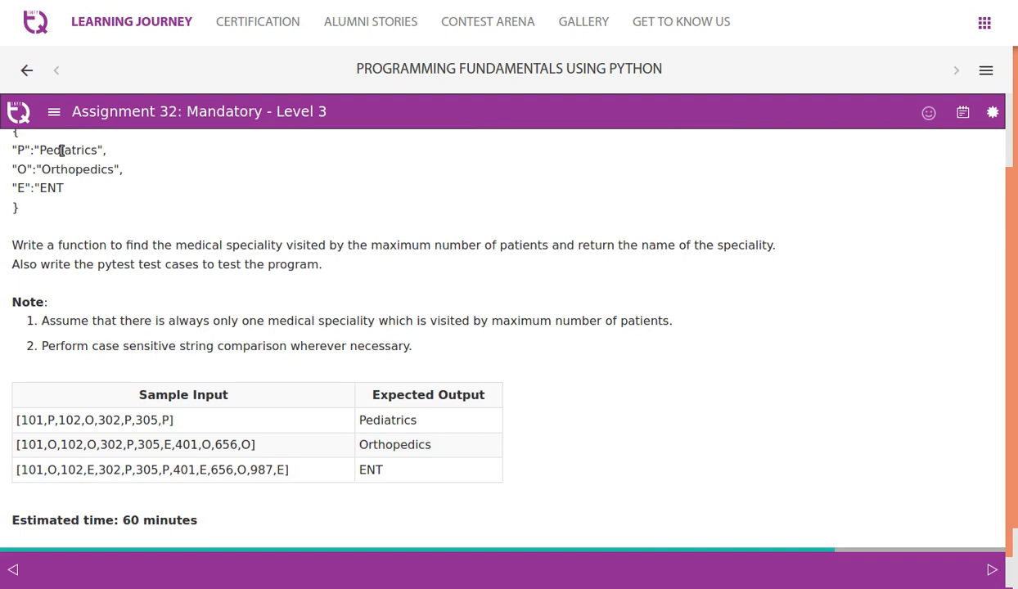
double_click(68, 150)
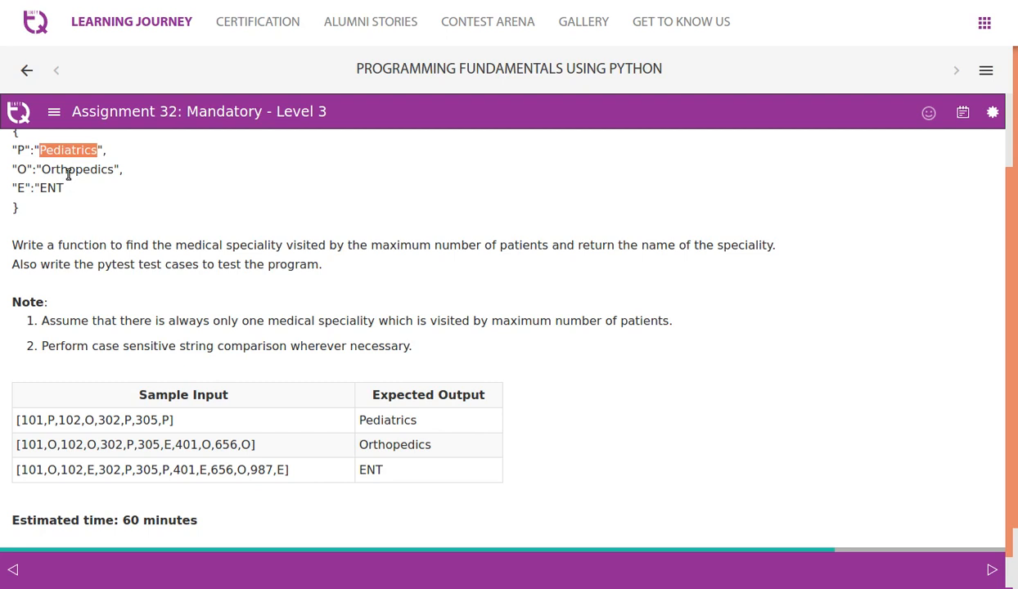
mouse_move(198, 420)
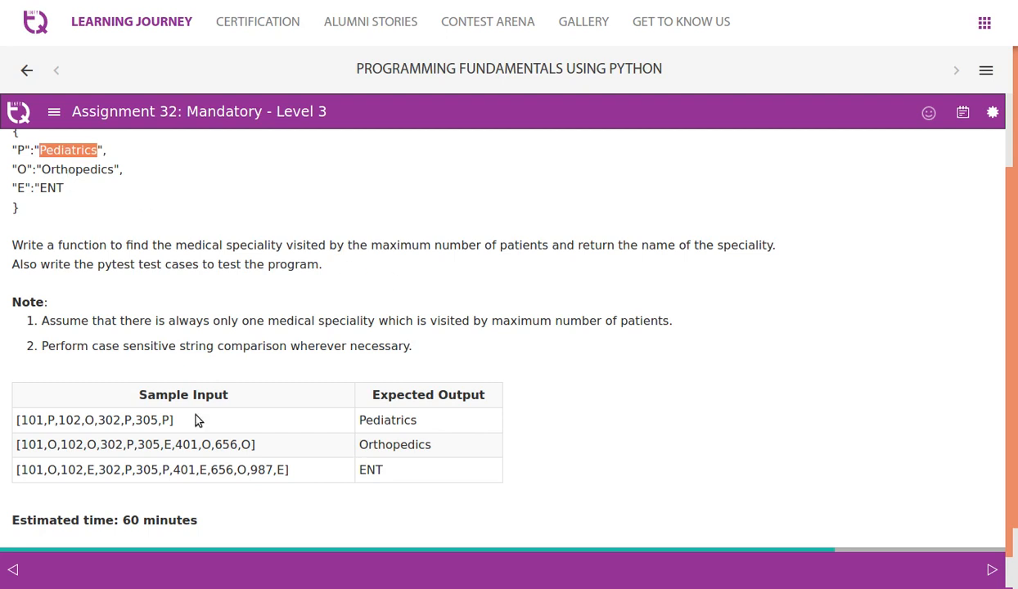
mouse_move(530, 360)
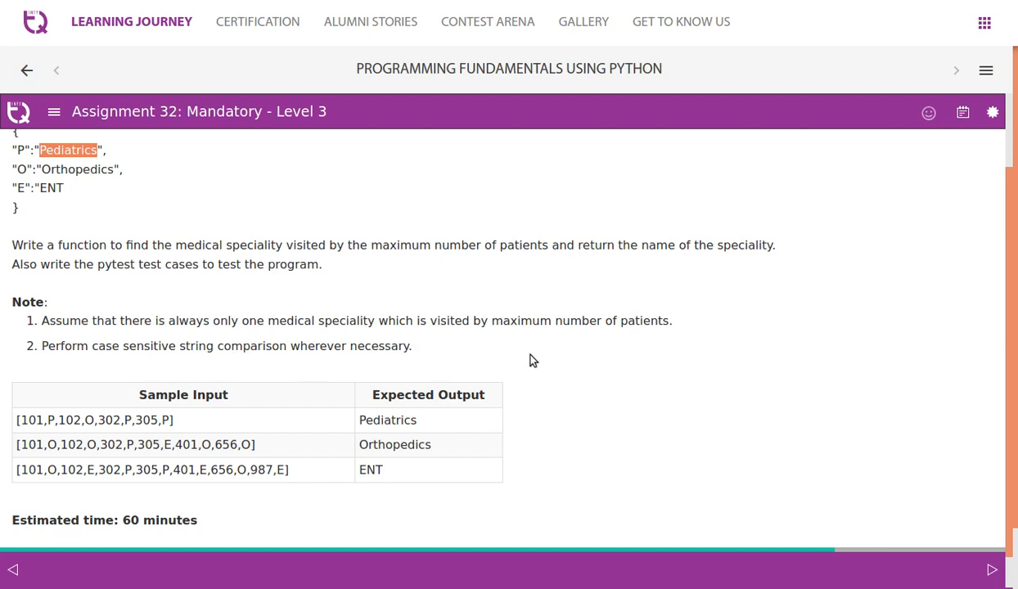
scroll("down", 3)
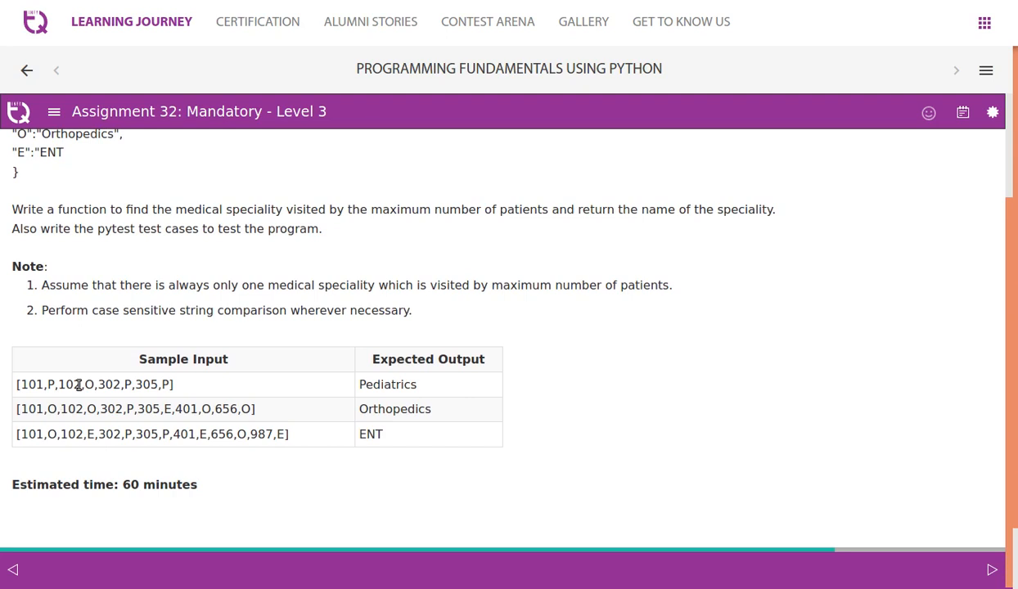
mouse_move(124, 383)
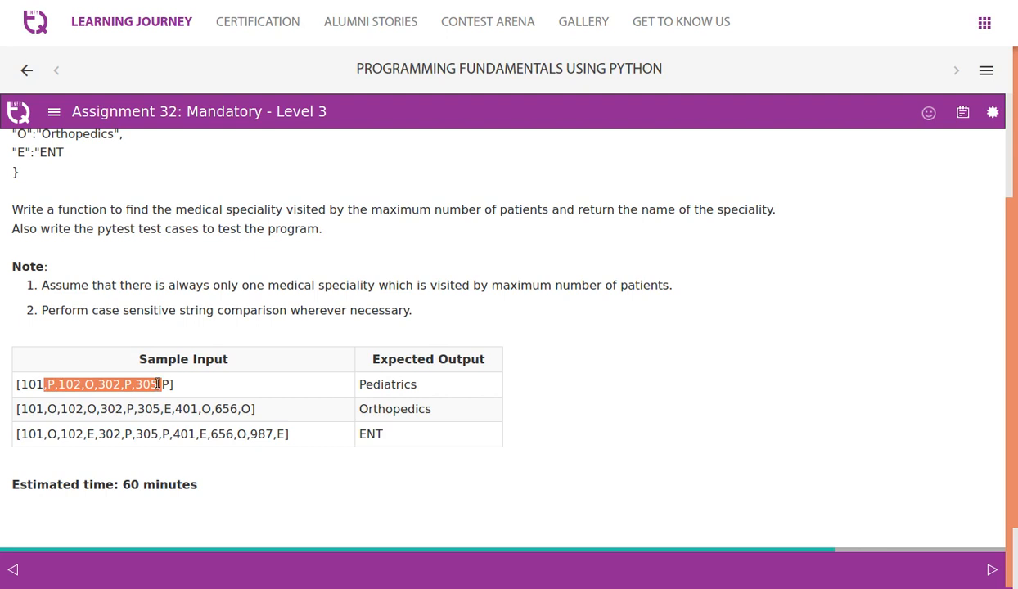
mouse_move(388, 379)
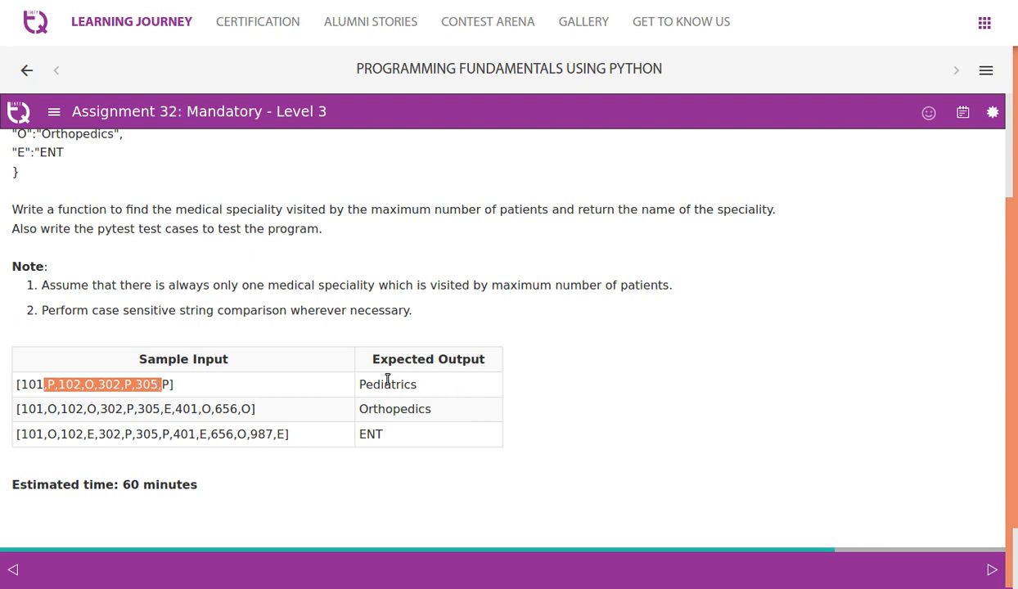
double_click(387, 383)
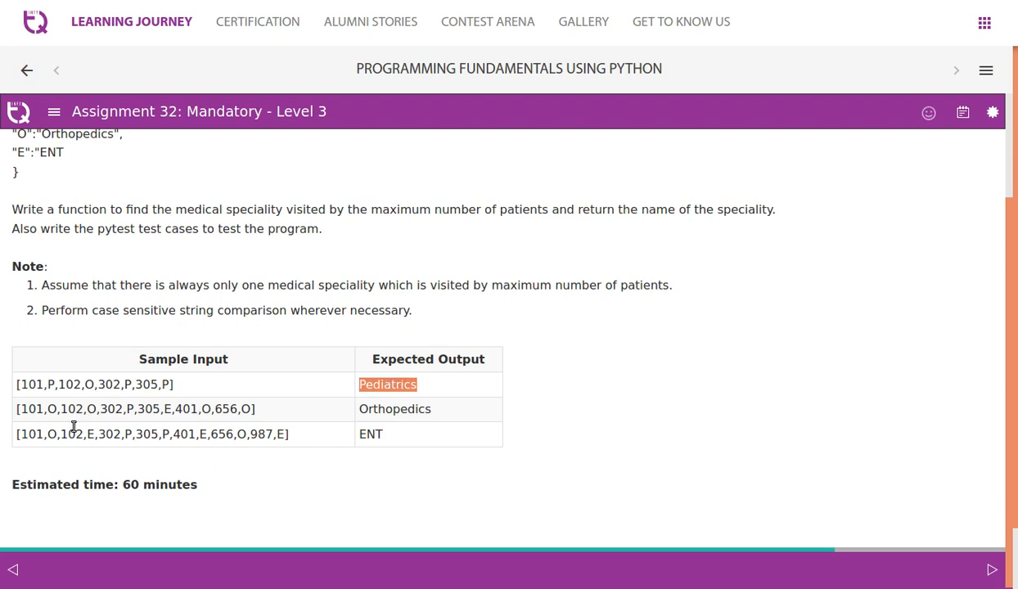
mouse_move(49, 408)
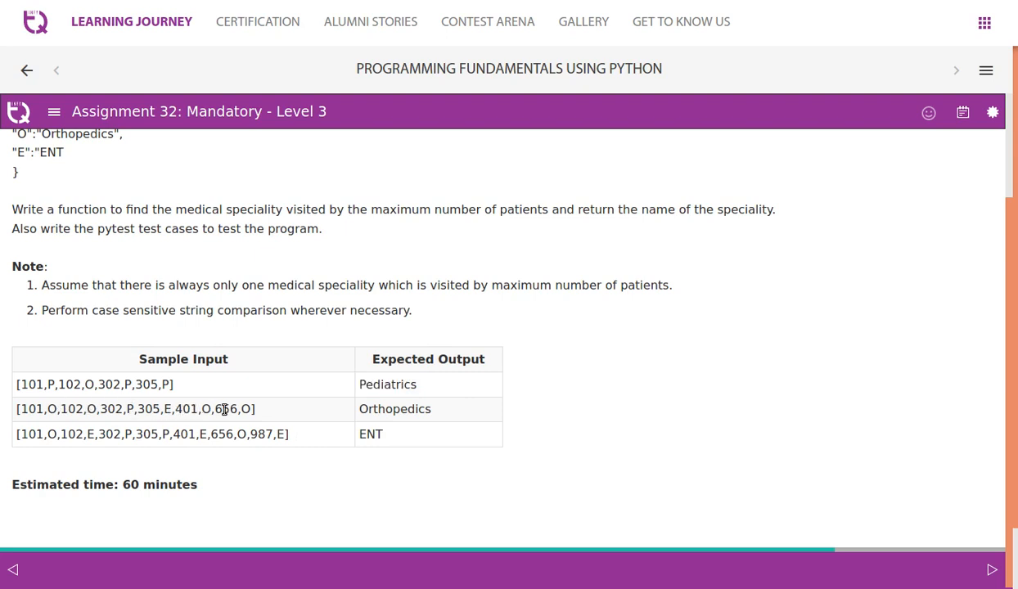
mouse_move(301, 477)
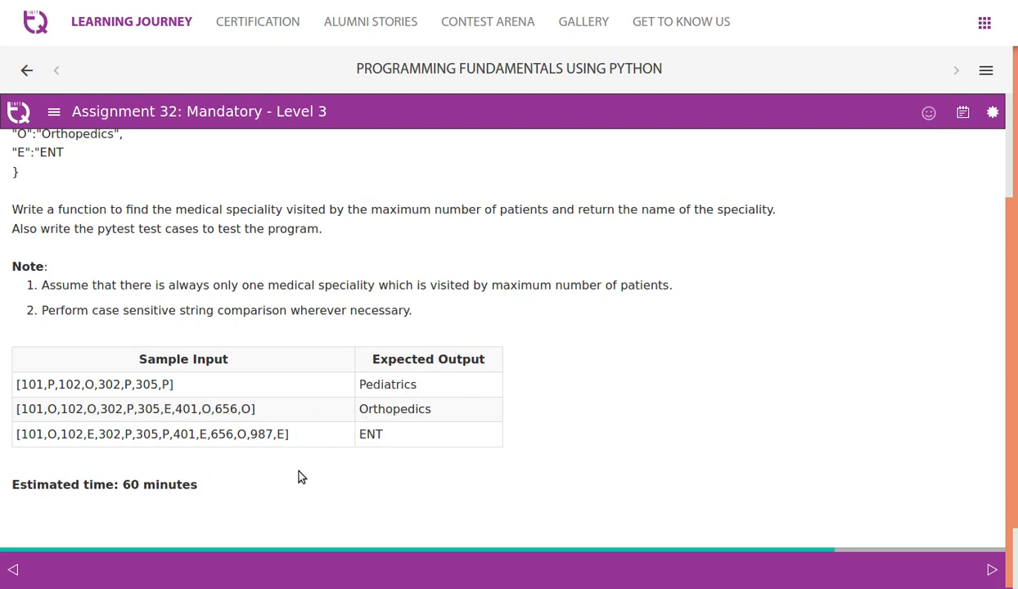
Step: Write the def max_visited_speciality header and return speciality line, leaving a blank body line
scroll("up", 3)
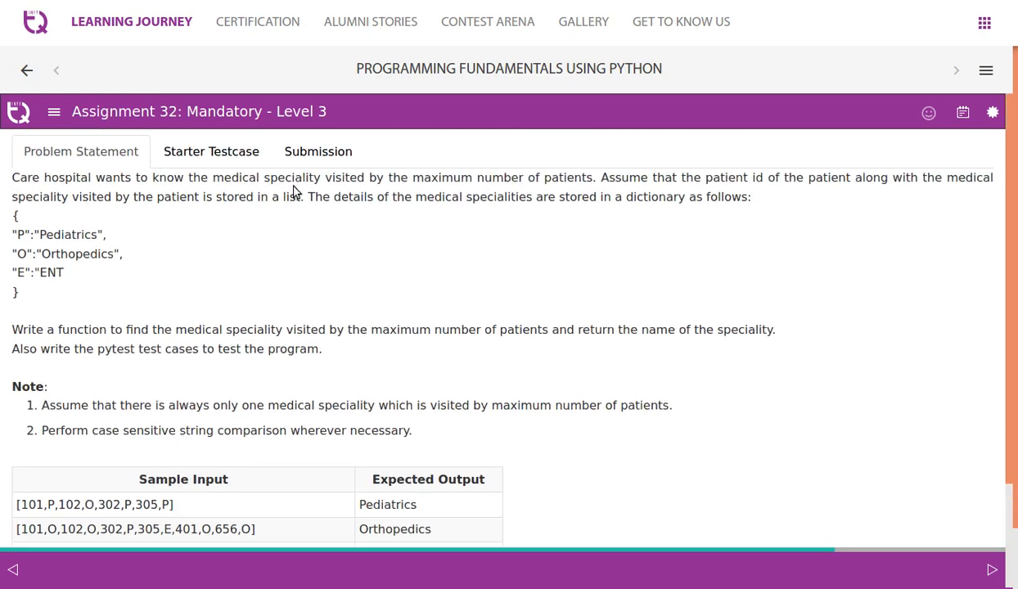
left_click(317, 151)
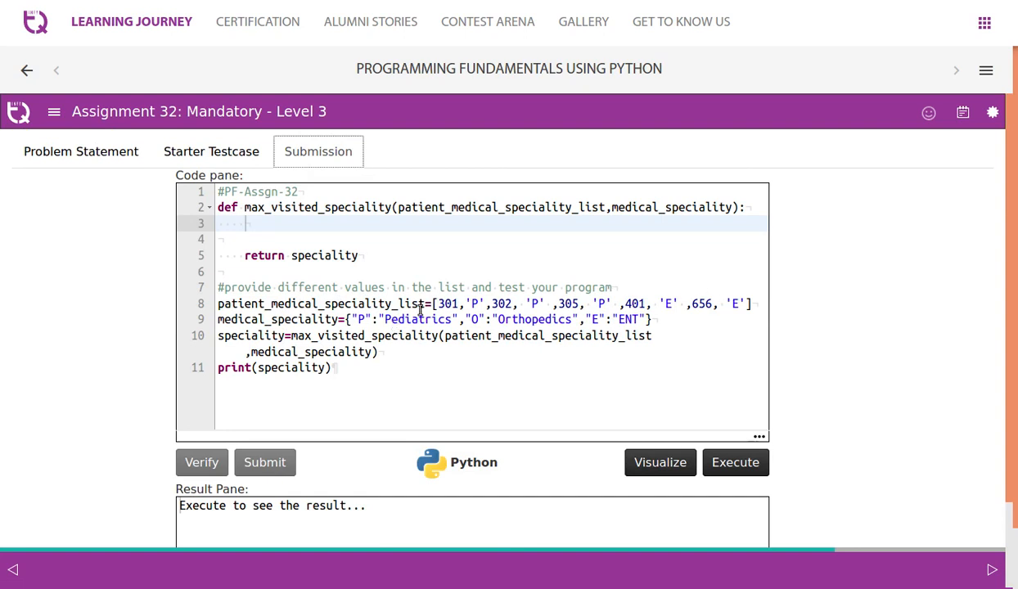
left_click(474, 303)
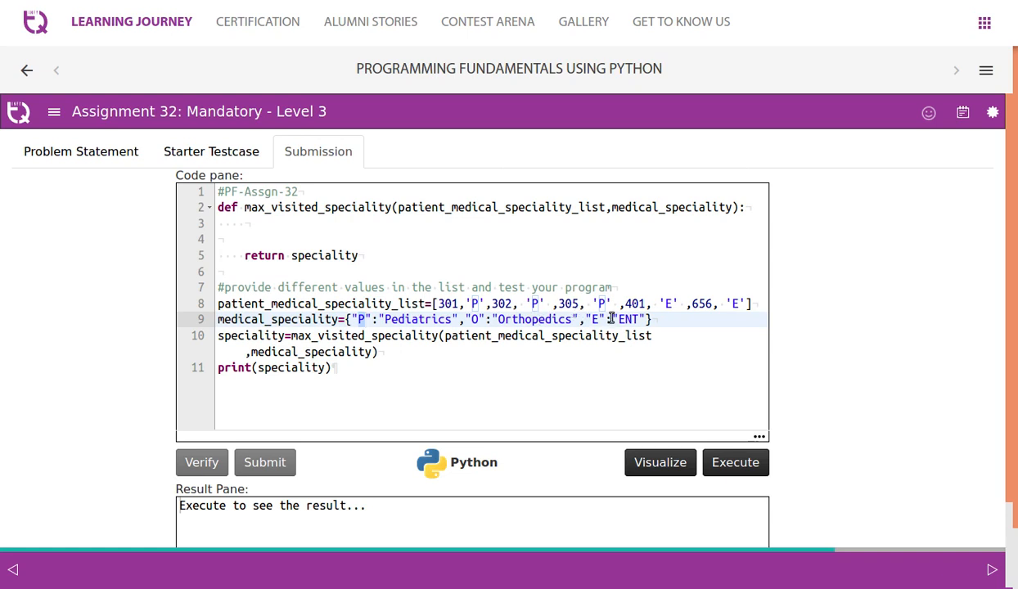
mouse_move(469, 303)
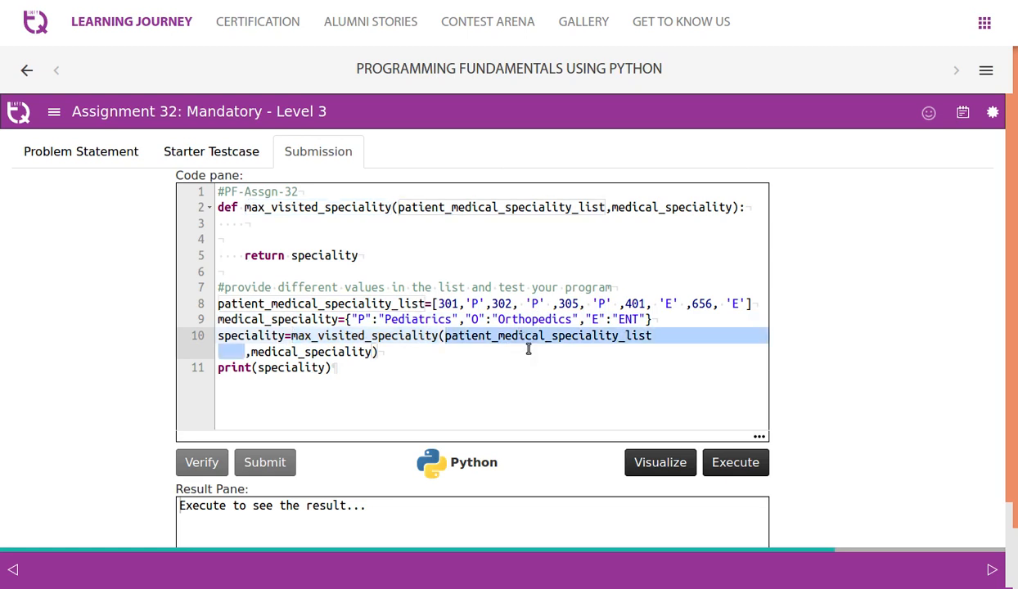
mouse_move(309, 352)
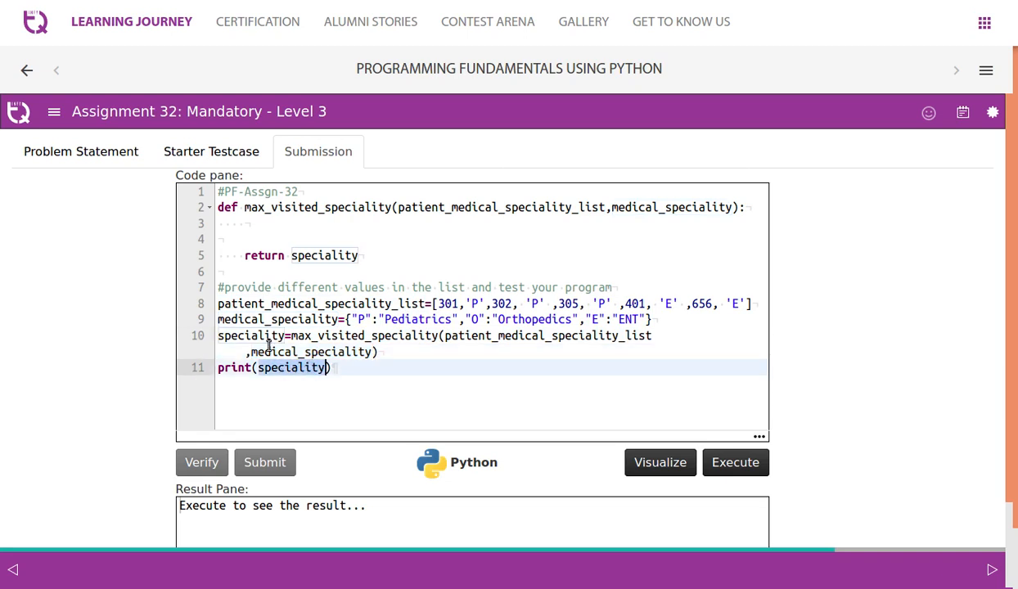
left_click(352, 239)
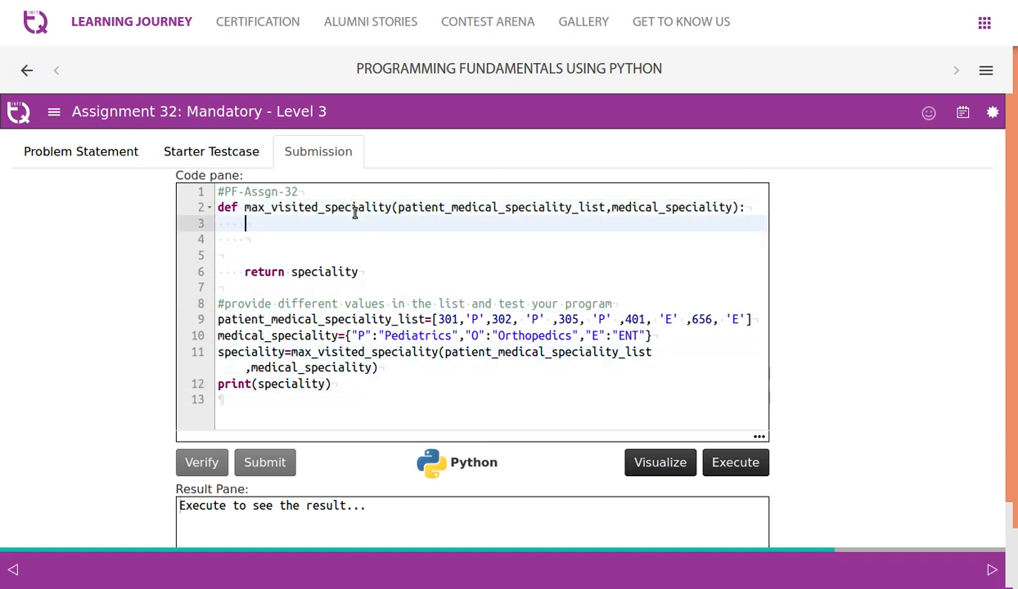
Step: Type max_visit=0, the P/E/O count lines, and the if/elif/else speciality assignment
type("max_visit=0")
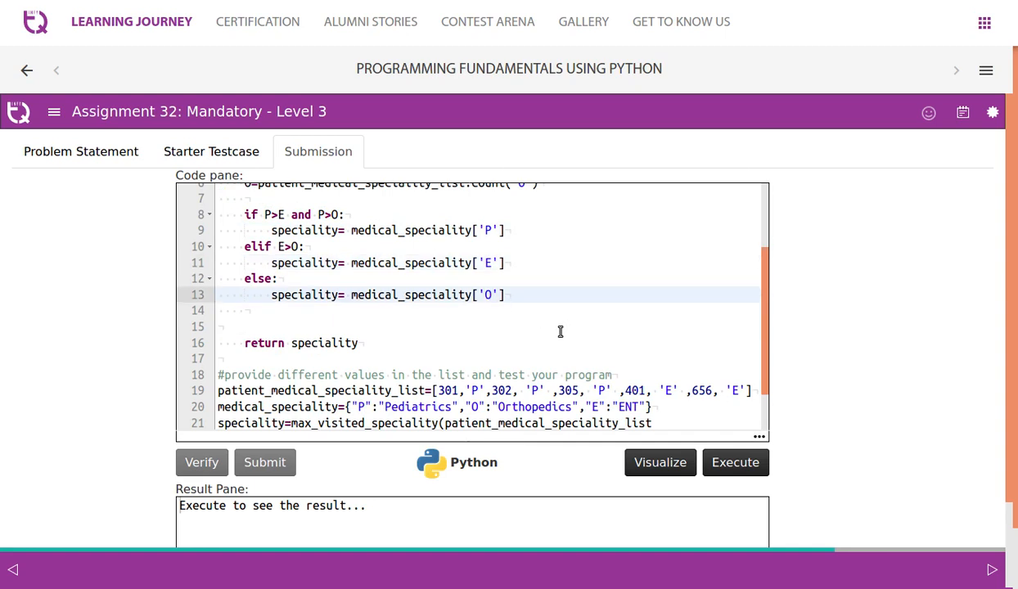
Step: Launch Visualize and step forward to Step 11 of 14, reaching P=3, E=2, O=0
left_click(659, 462)
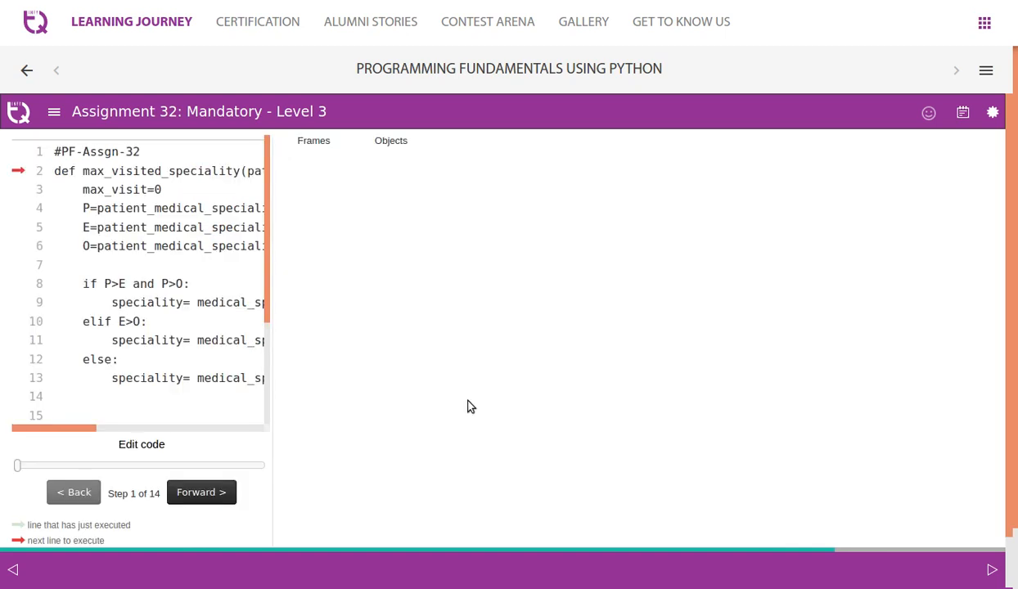
left_click(200, 492)
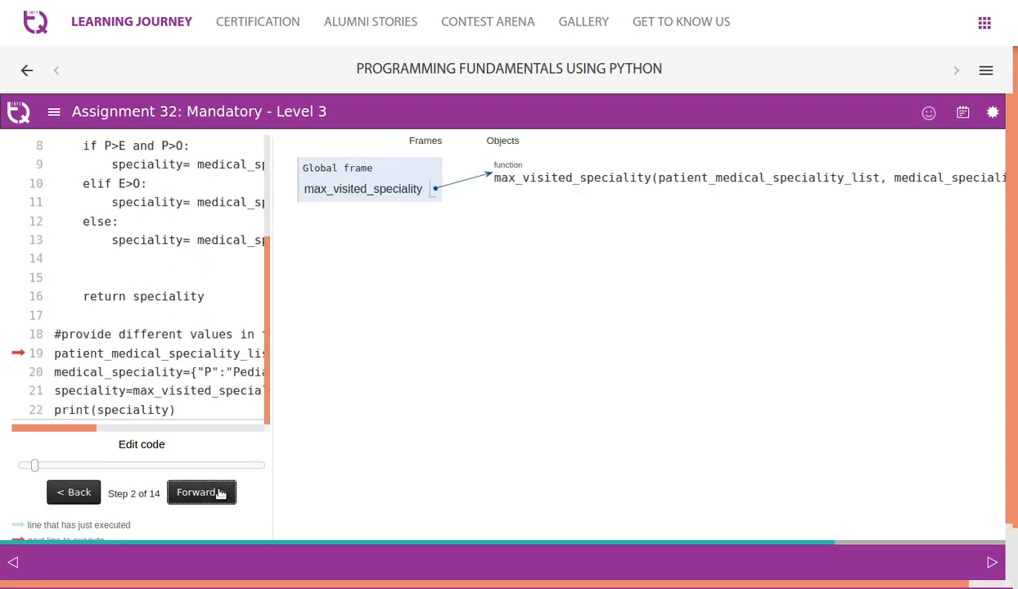
left_click(198, 492)
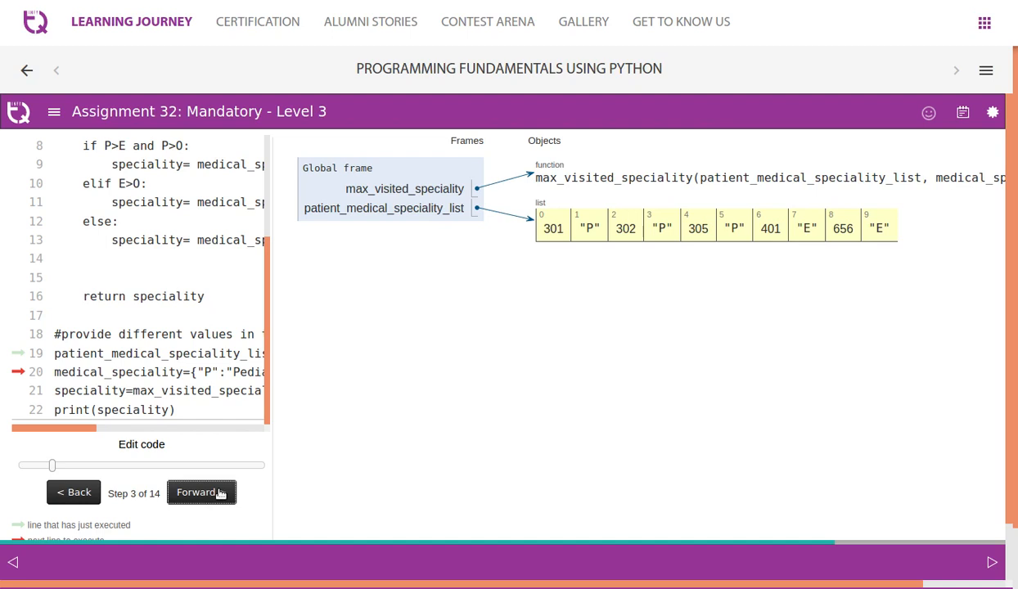
left_click(196, 493)
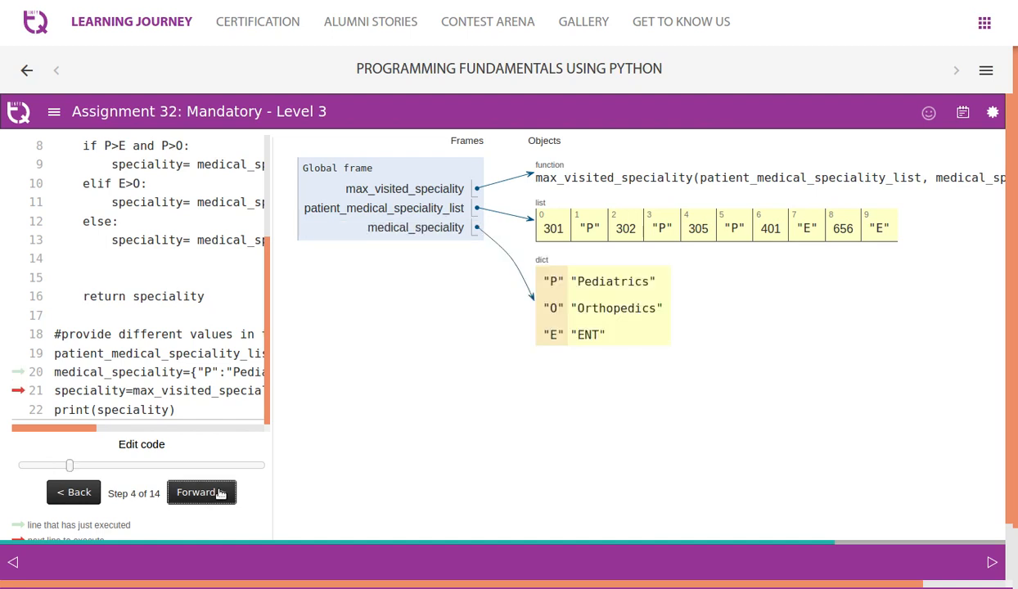
left_click(197, 491)
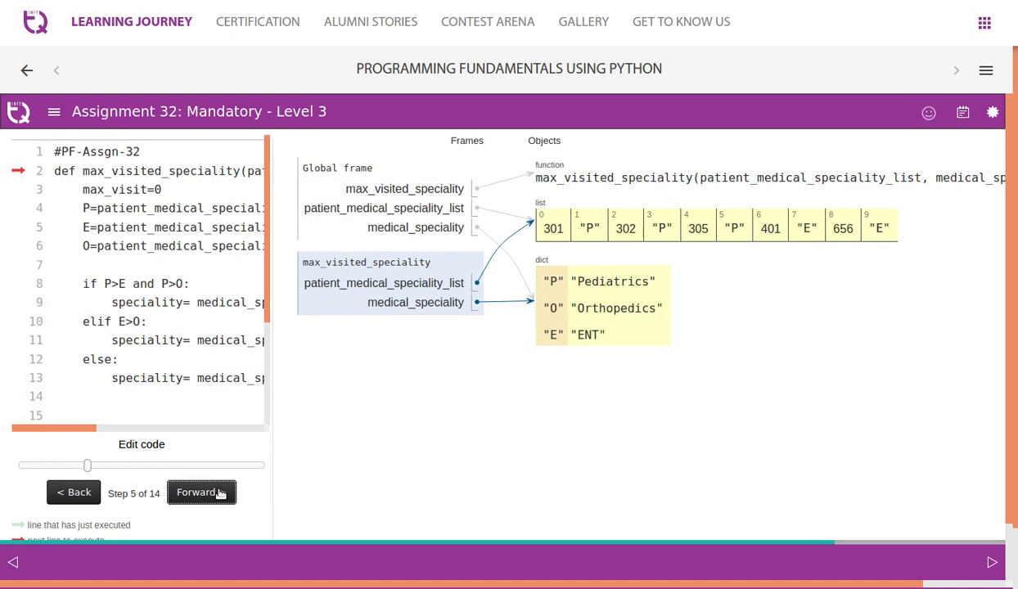
left_click(197, 492)
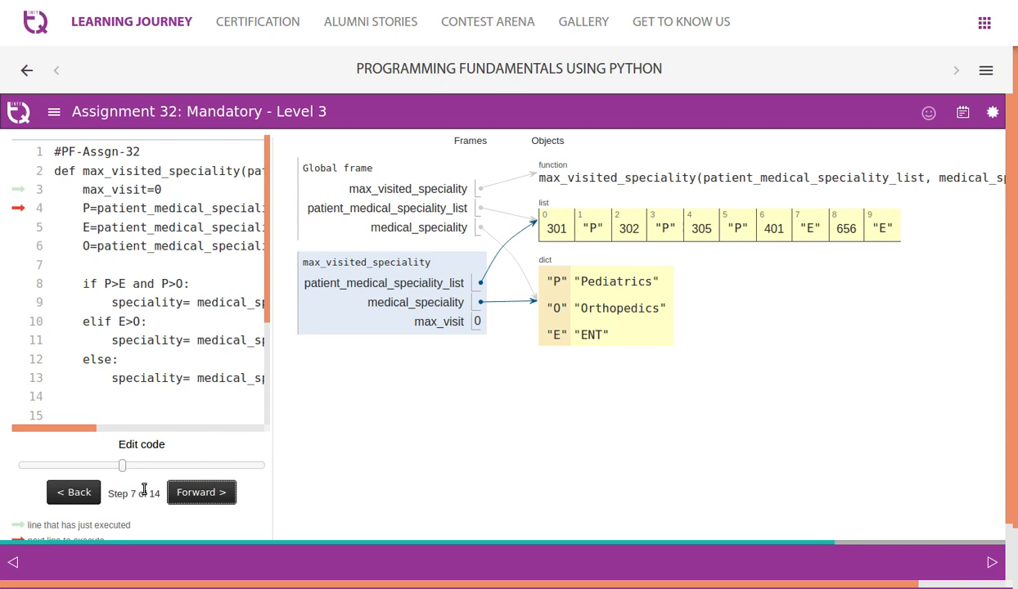
left_click(200, 491)
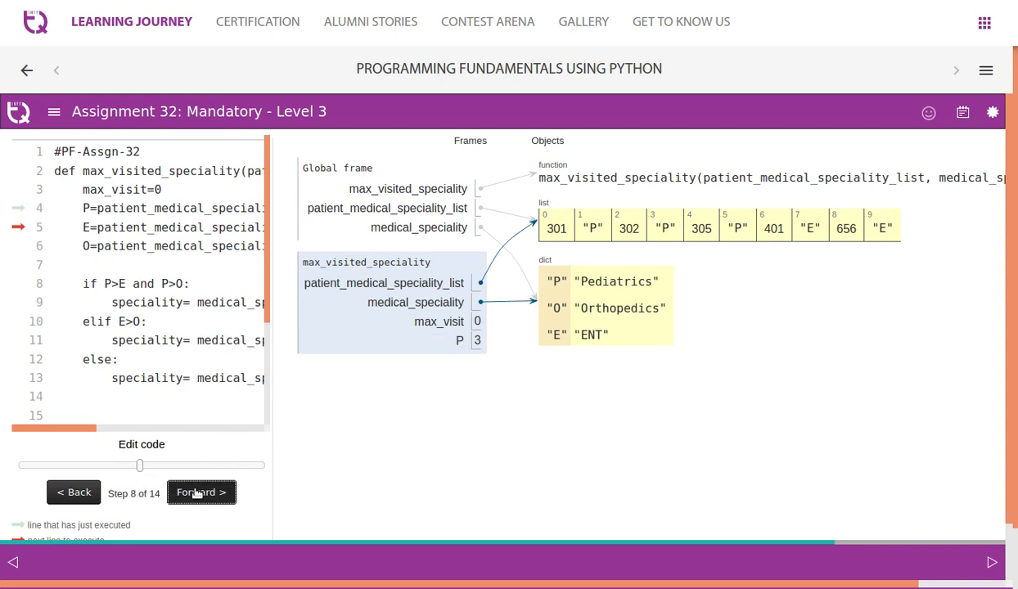
left_click(200, 492)
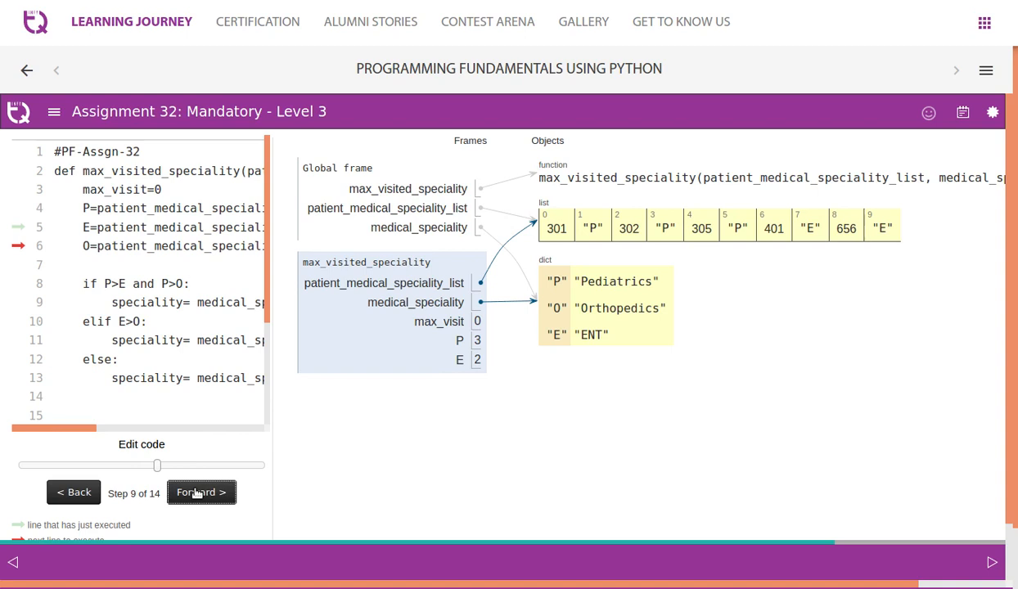
left_click(200, 492)
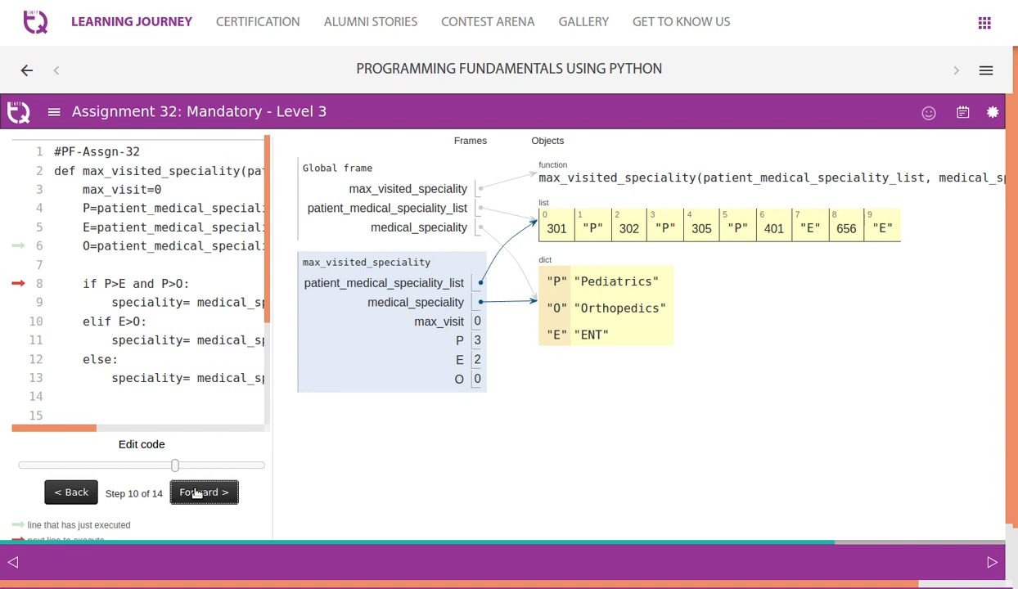
left_click(204, 491)
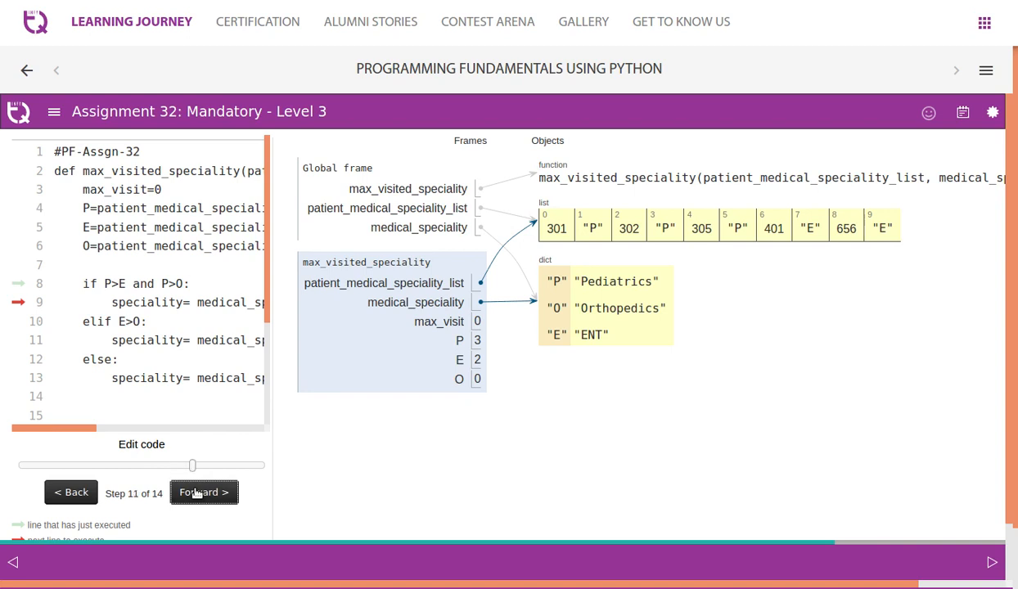
Step: Step through the Pediatrics assignment, return and global store until the program ends
scroll("right", 3)
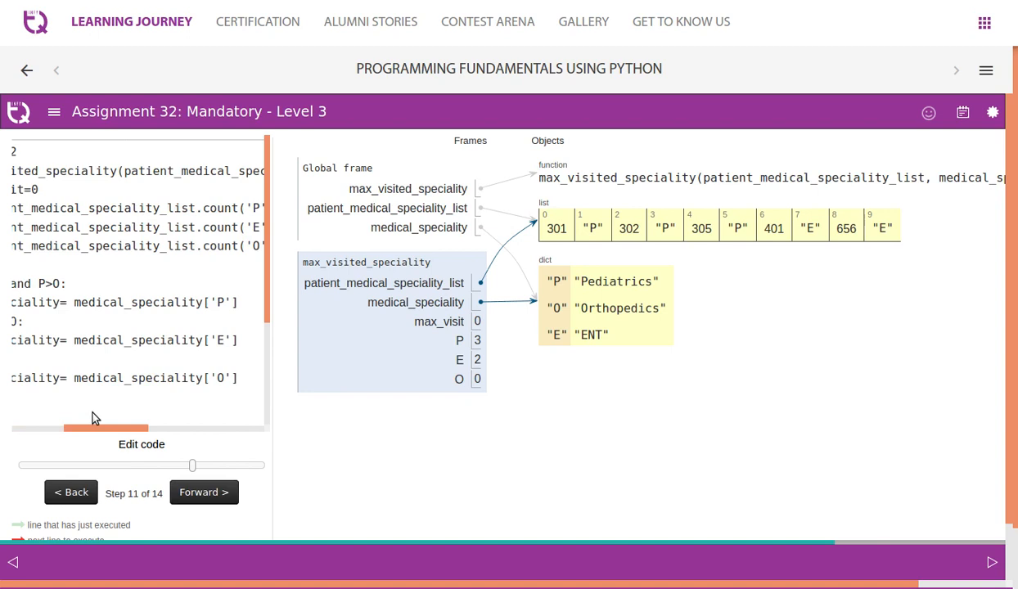
mouse_move(151, 432)
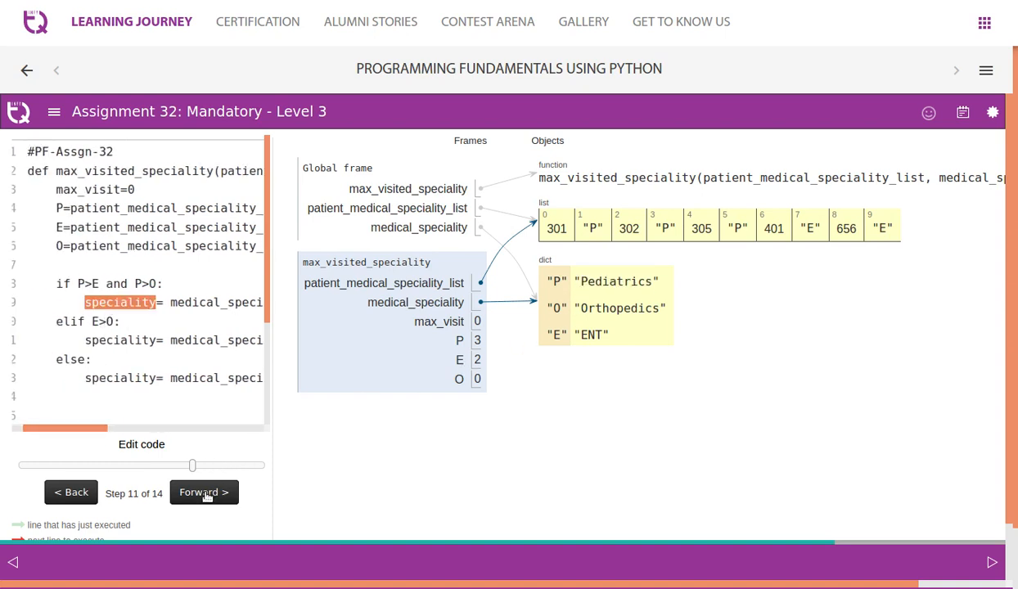
left_click(203, 492)
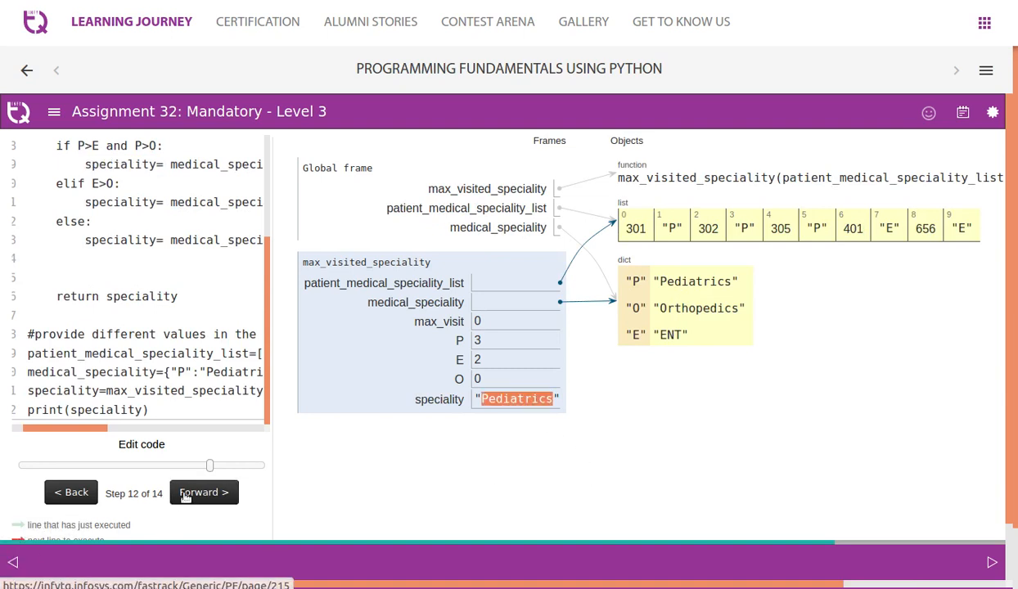
left_click(203, 492)
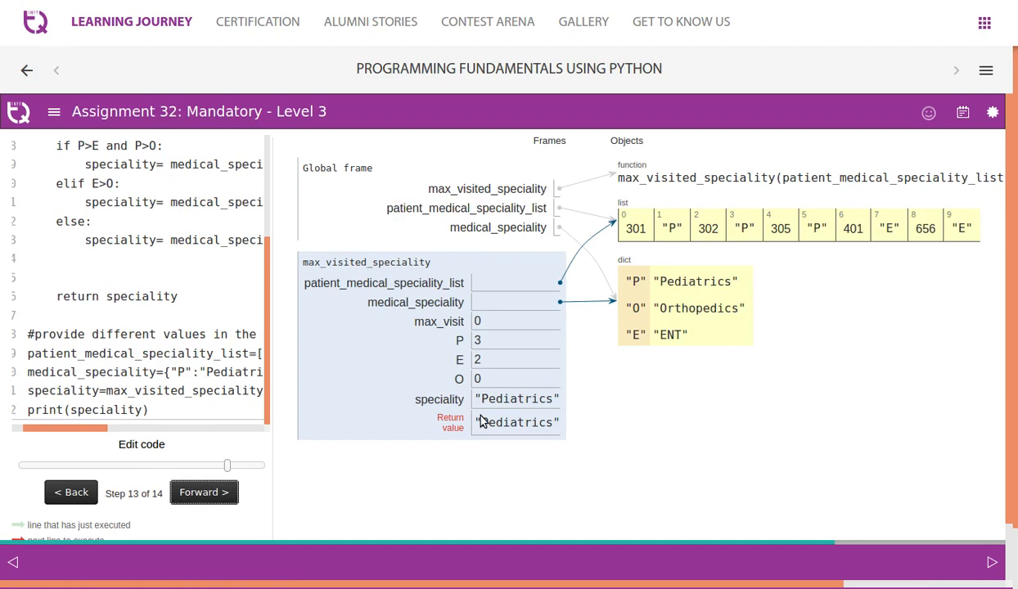
left_click(203, 492)
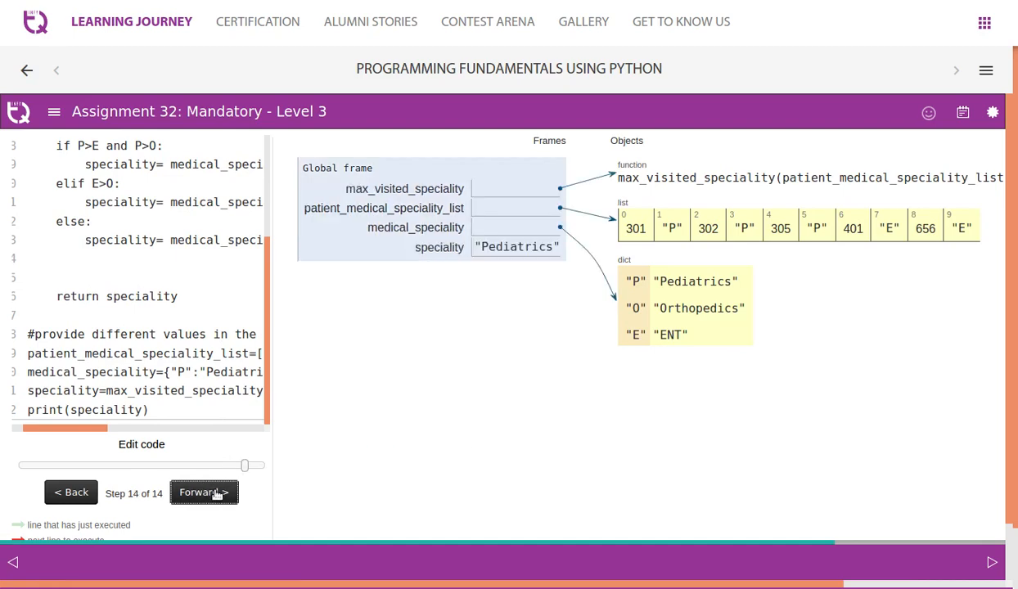
left_click(204, 492)
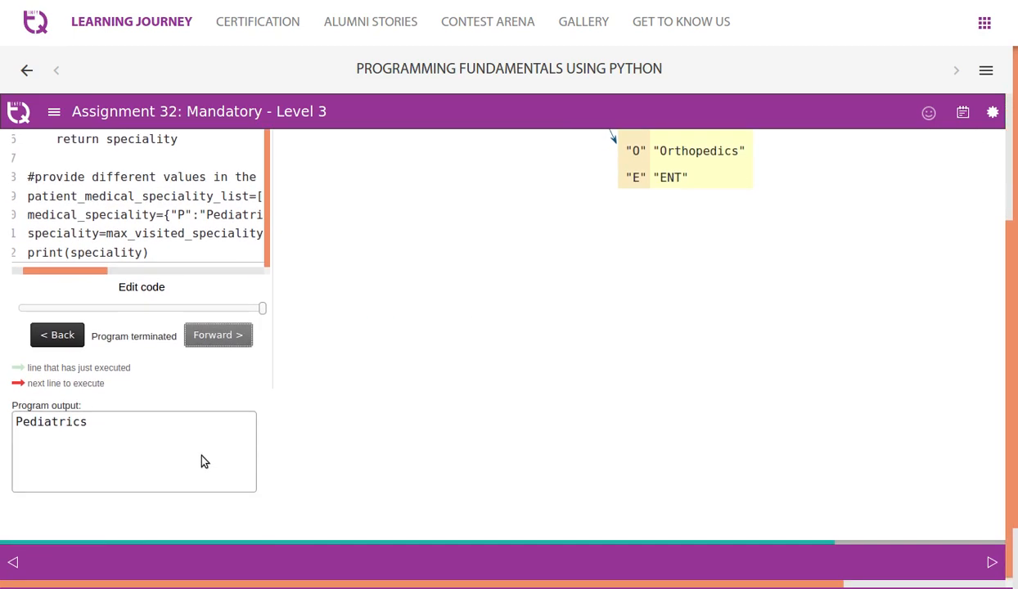